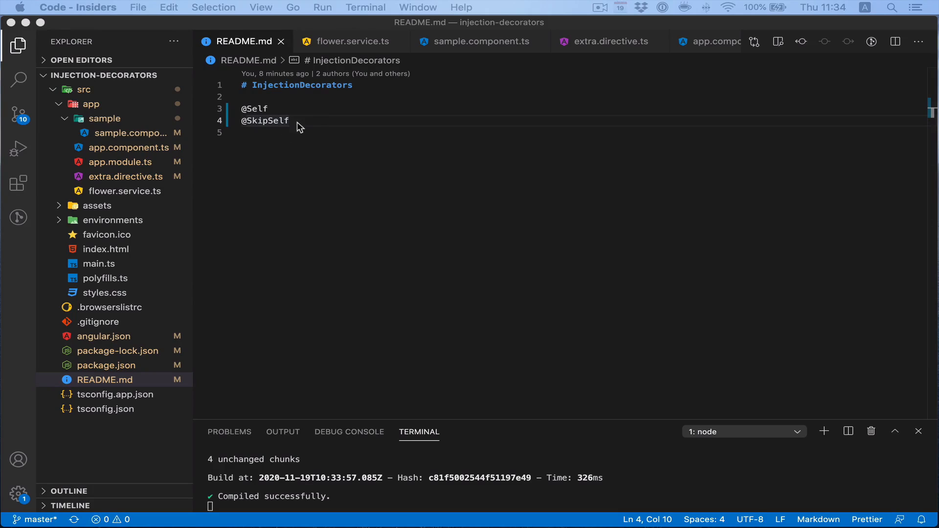
mouse_move(308, 129)
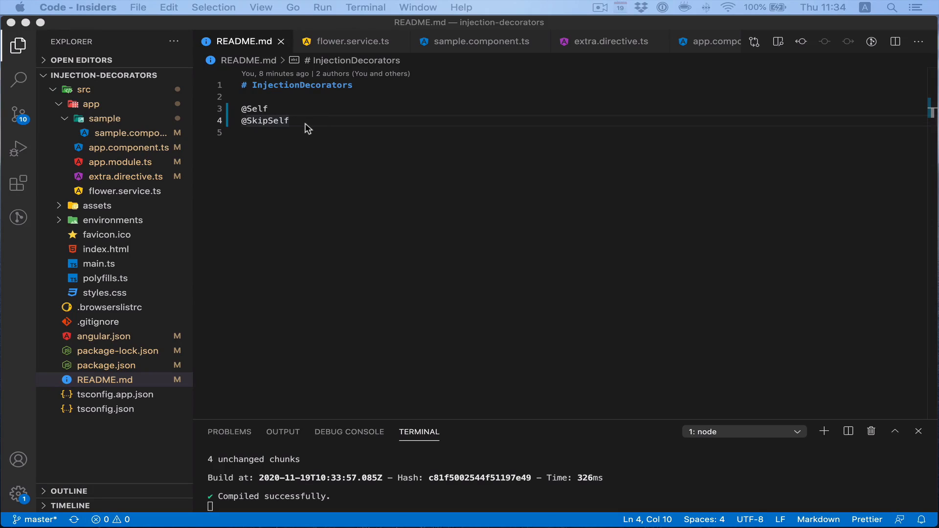
Step: Show the flower.service.ts file with its root-provided emoji property
left_click(349, 41)
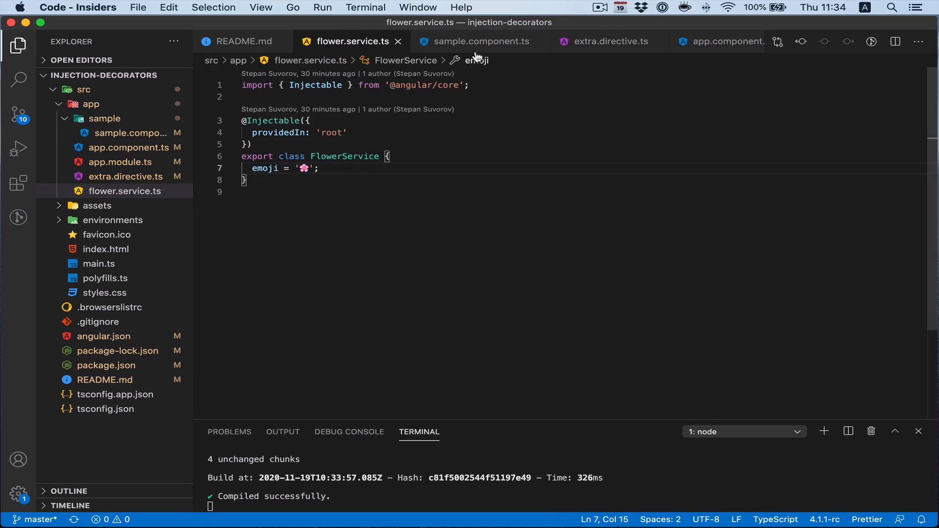
left_click(481, 41)
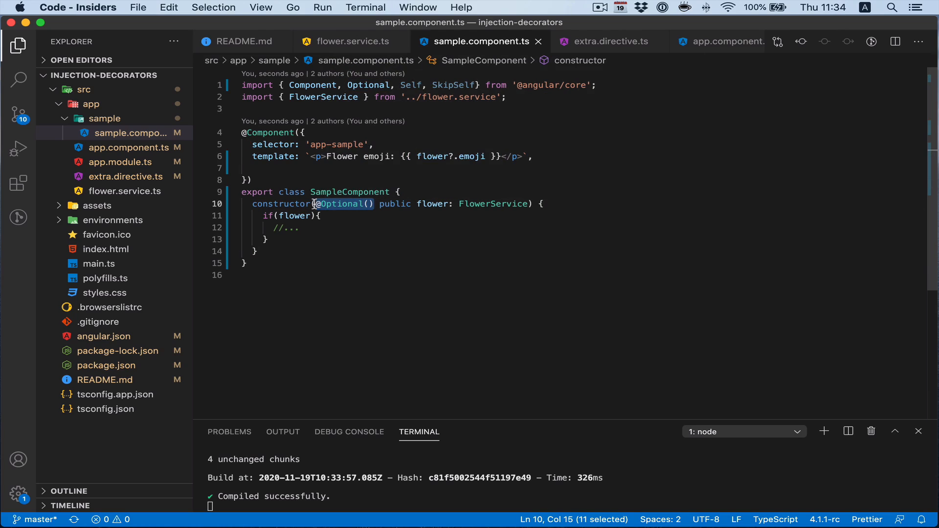
double_click(431, 204)
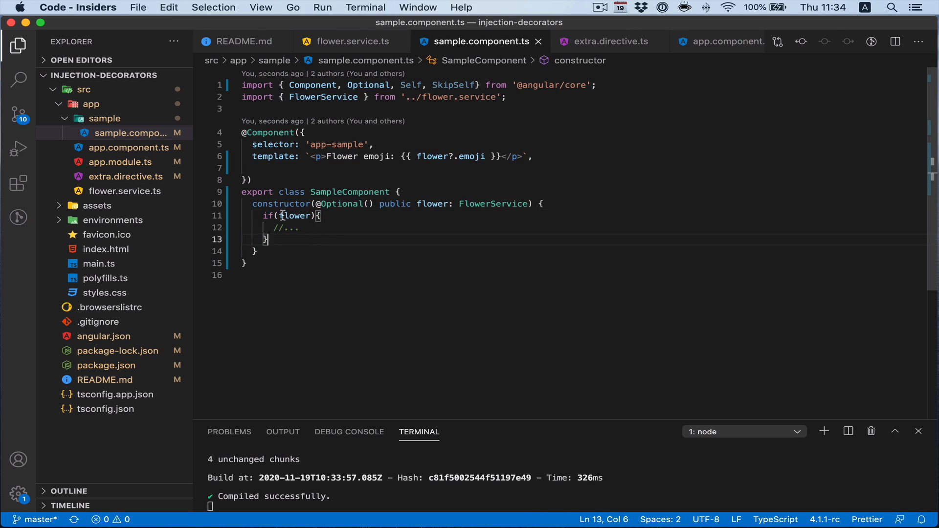
double_click(293, 215)
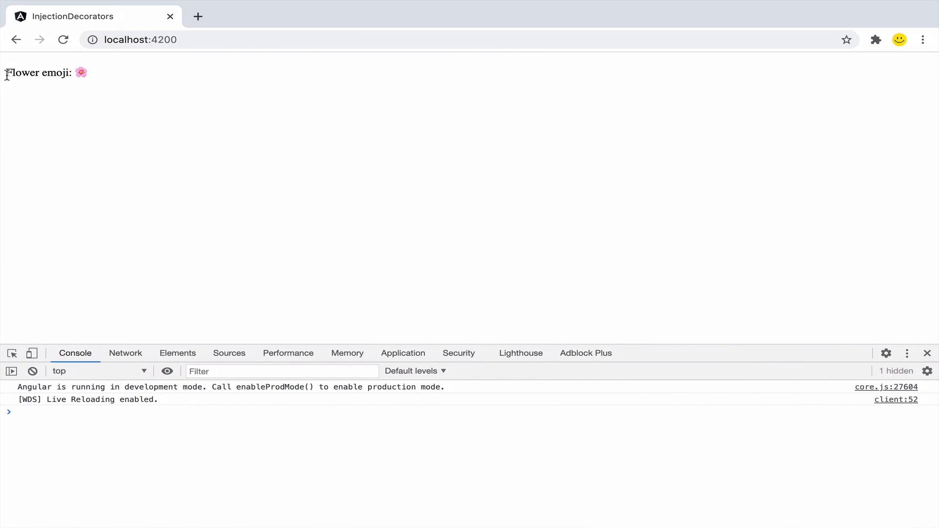
mouse_move(149, 78)
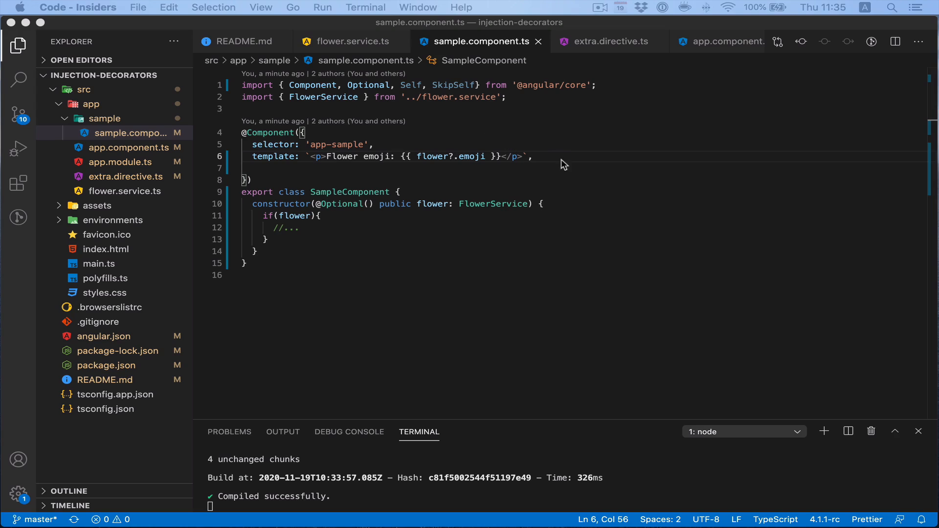
Step: Add providers: [{ provide: FlowerService, useValue: { emoji: "🌼" } }] to the component and save
type("providers: [{ provide: FlowerService, useValue: { emoji: \"🌼\" } }],")
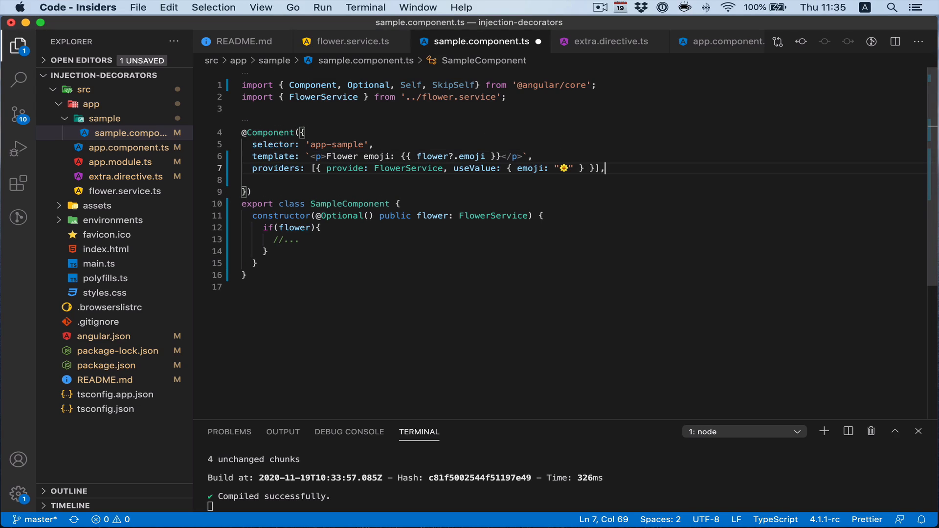
key("Backspace")
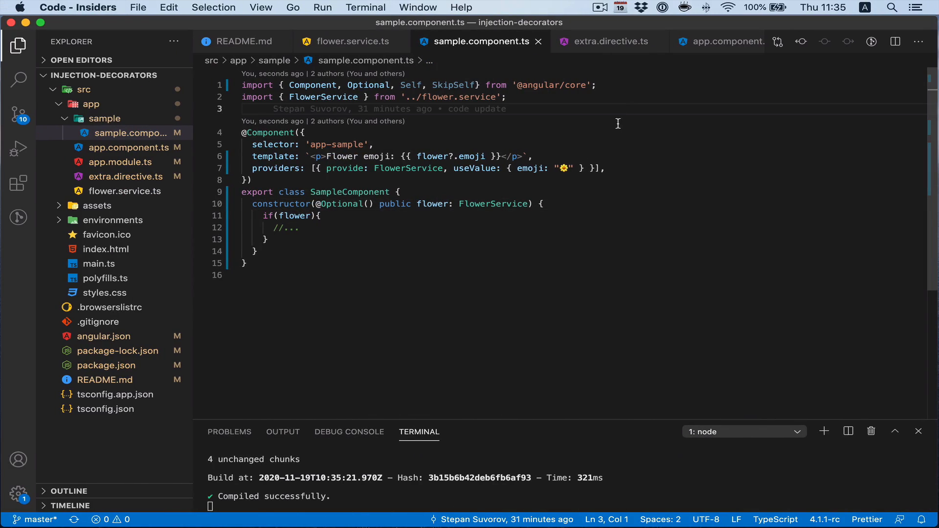
Step: Review extra.directive.ts, then add the 'extra' attribute to <app-sample> in app.component.ts
left_click(607, 41)
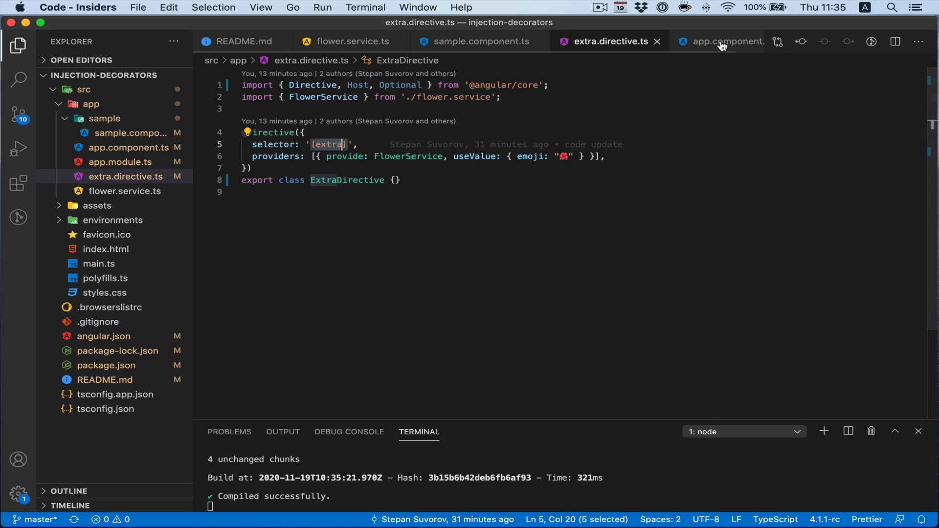
left_click(725, 41)
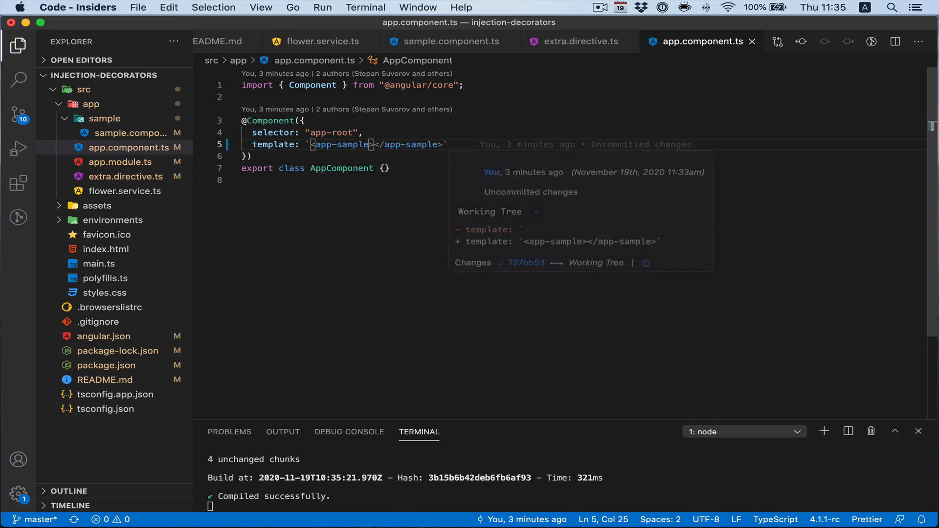
type("extra")
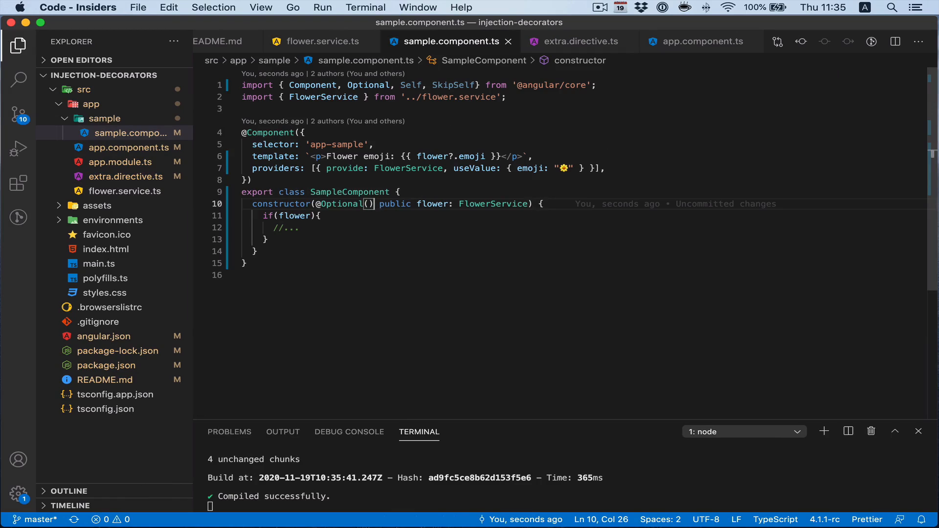
type("@")
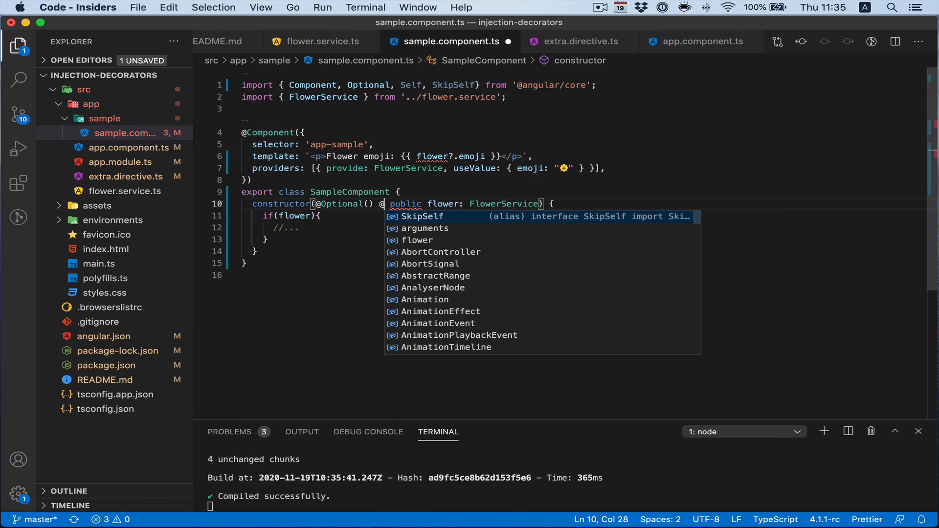
type("Self(")
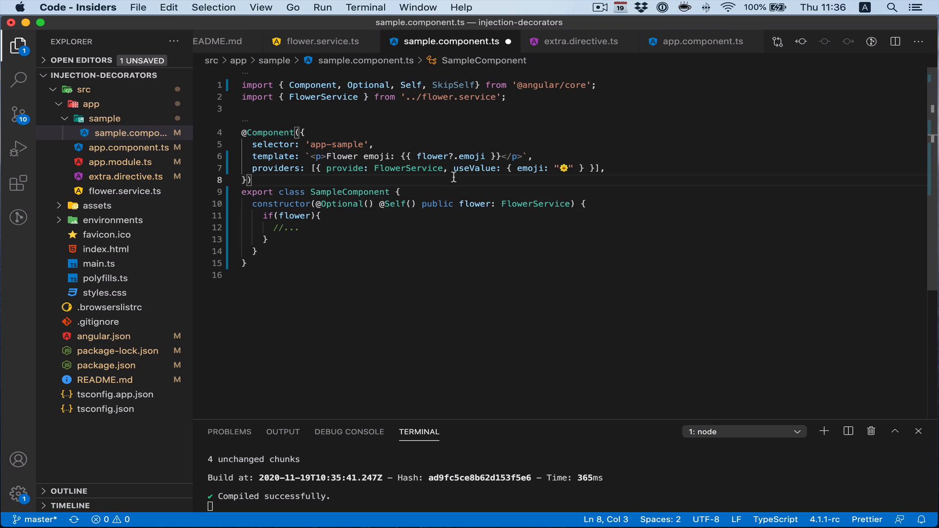
left_click_drag(379, 204, 424, 203)
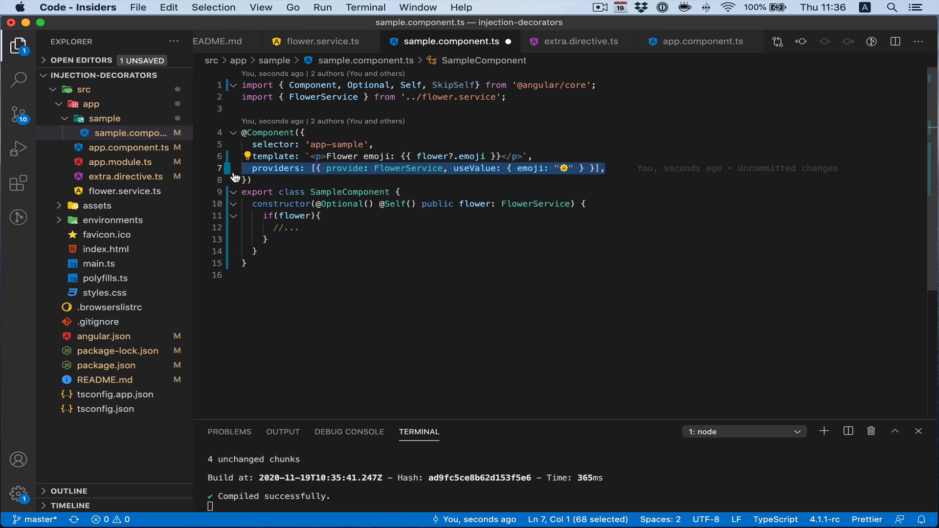
mouse_move(426, 168)
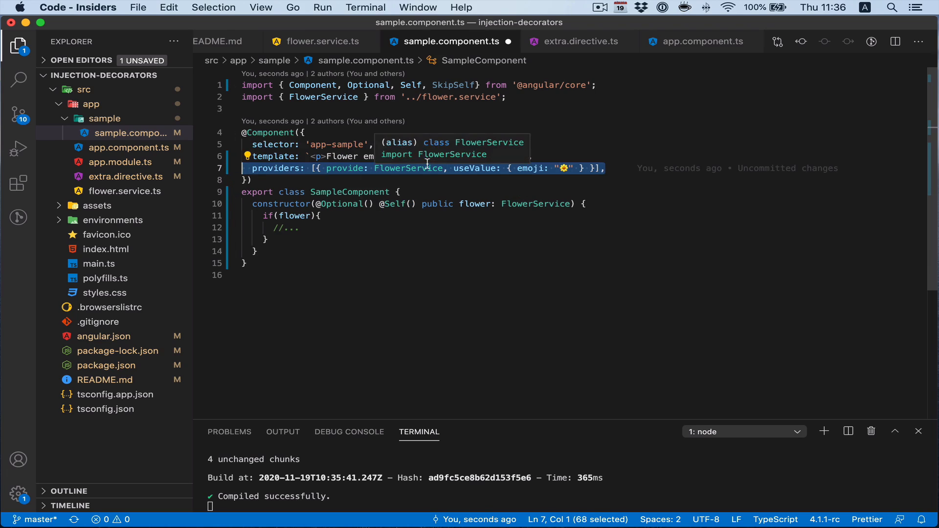
Step: View extra.directive.ts's FlowerService provider, then return to the sample component tab
left_click(577, 41)
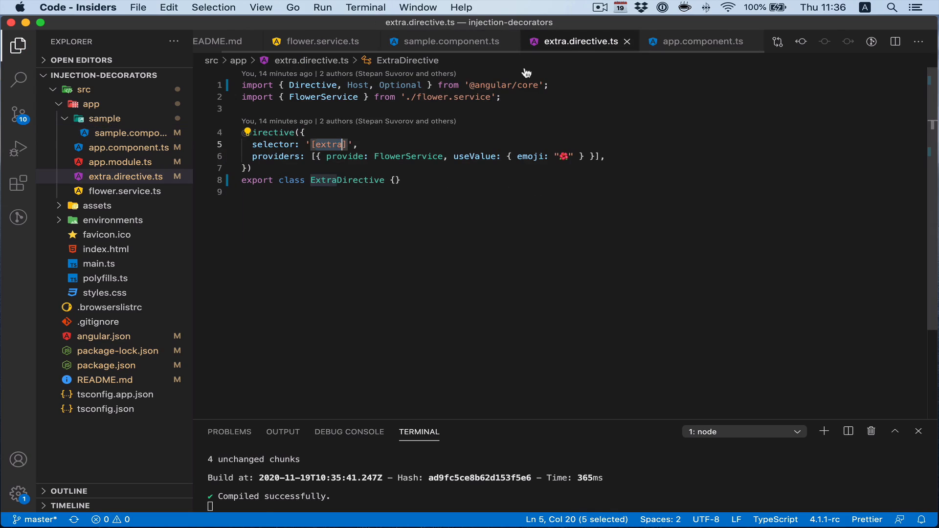
left_click(450, 41)
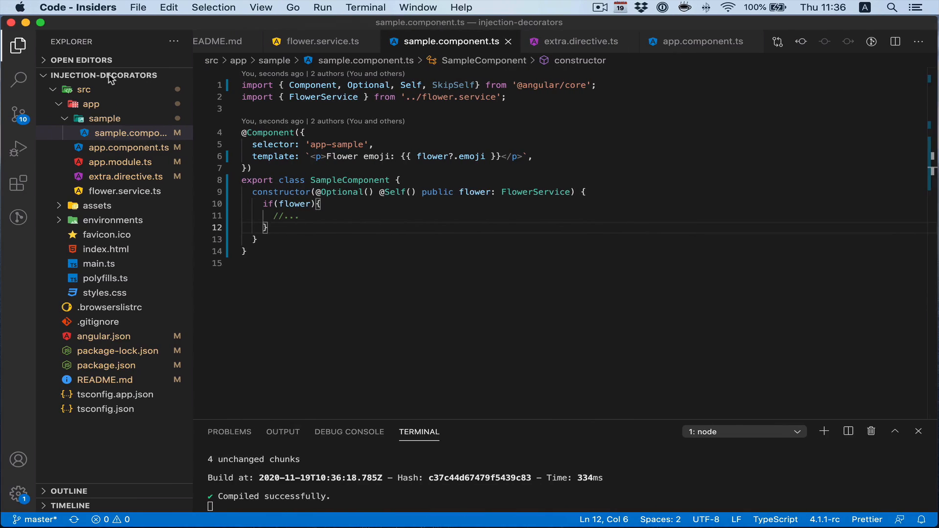
Step: Select the Self decorator name in the constructor to replace it with SkipSelf
double_click(534, 192)
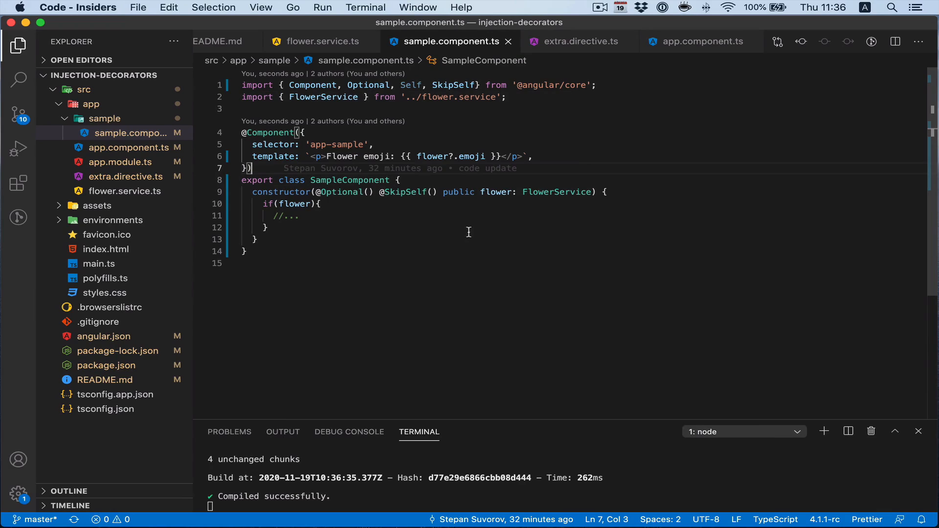
mouse_move(451, 255)
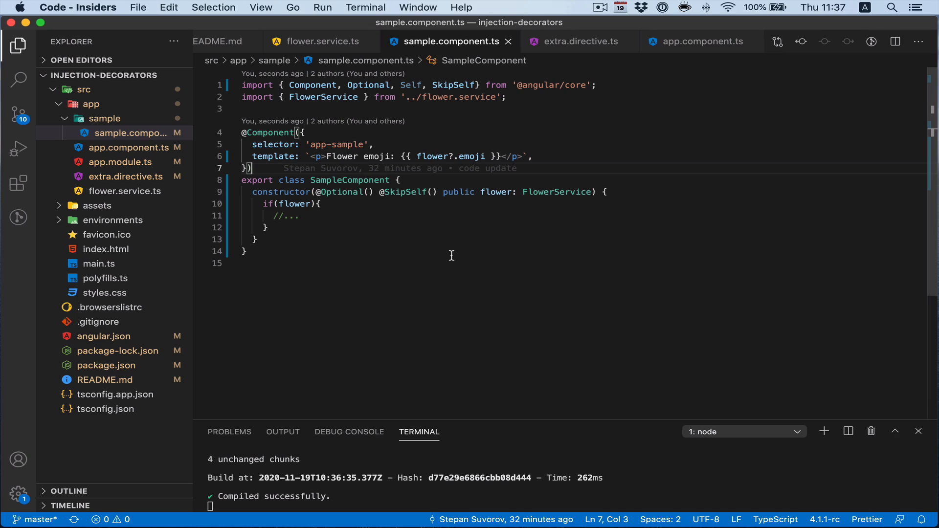
mouse_move(441, 229)
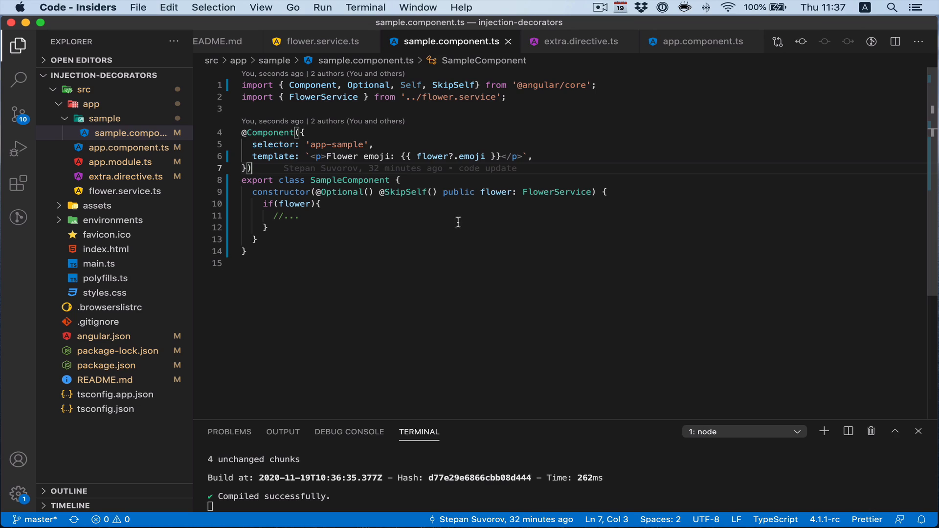
mouse_move(465, 210)
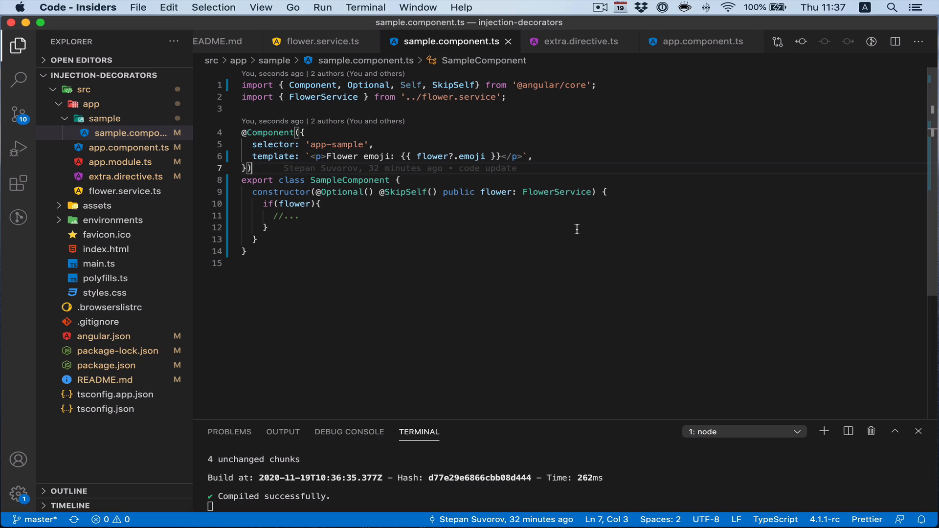
mouse_move(377, 192)
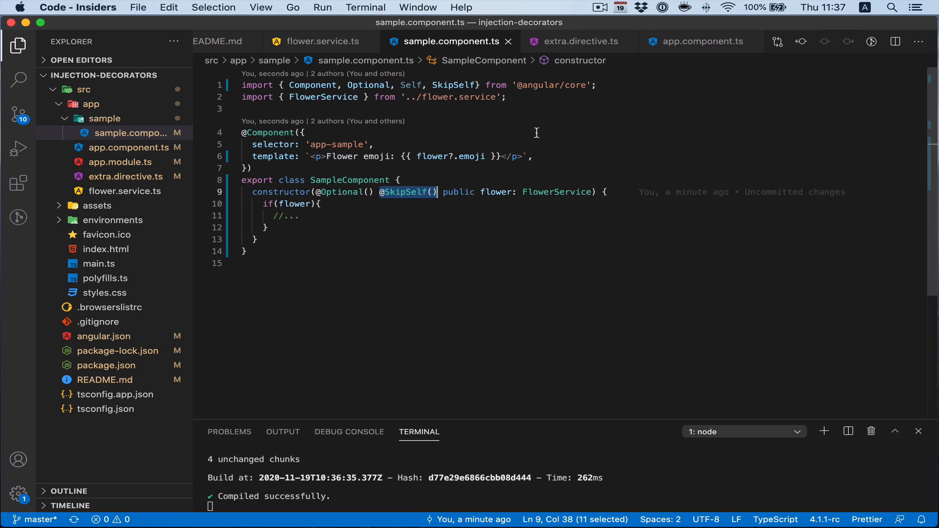
mouse_move(467, 269)
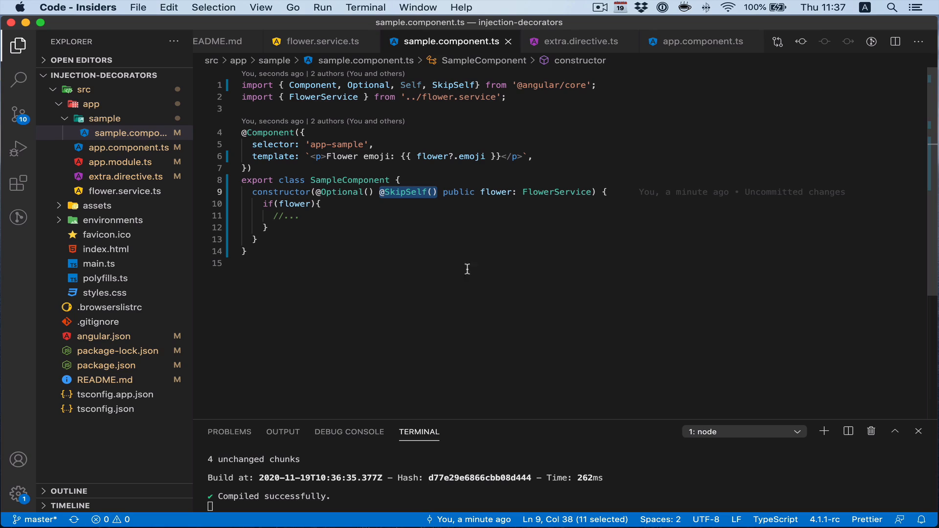